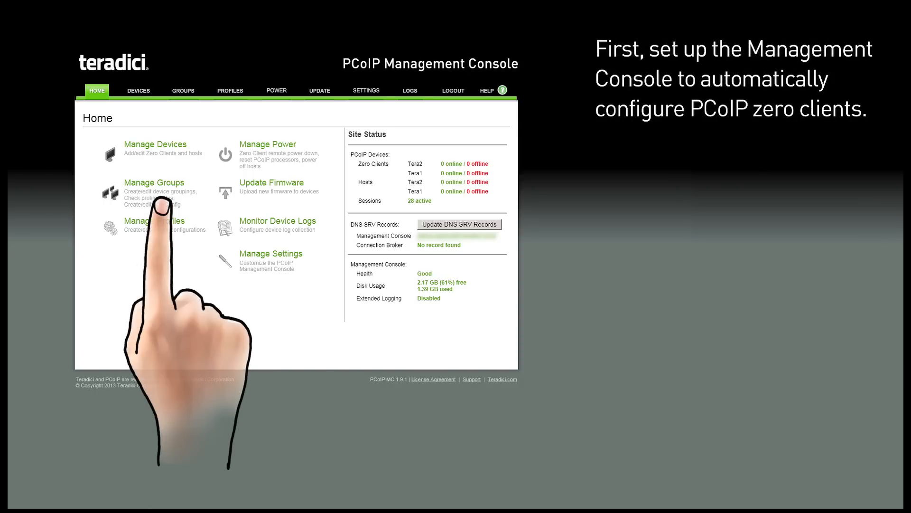
- Create a new device group named Test from Manage Groups
{"action": "left_click", "coordinate": [182, 90]}
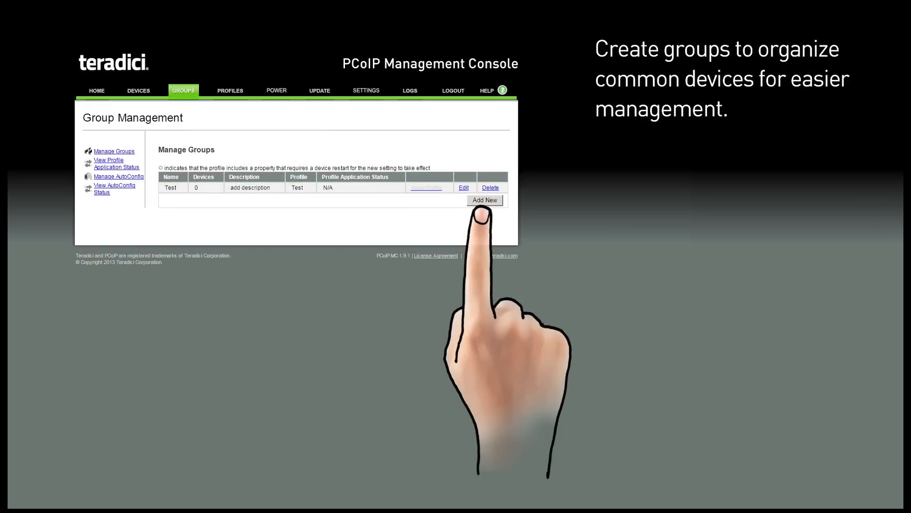
{"action": "left_click", "coordinate": [230, 91]}
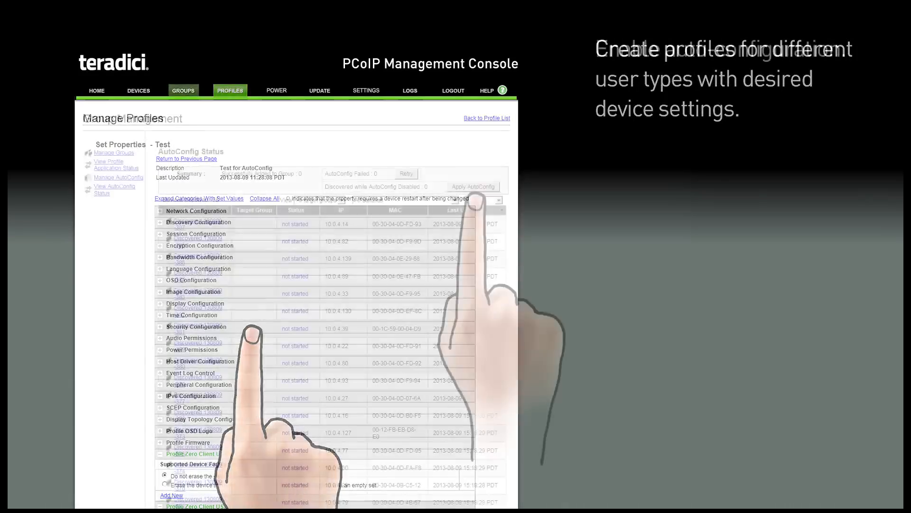
- Apply AutoConfig to discovered zero clients and view the resulting Test group assignments
{"action": "left_click", "coordinate": [183, 90]}
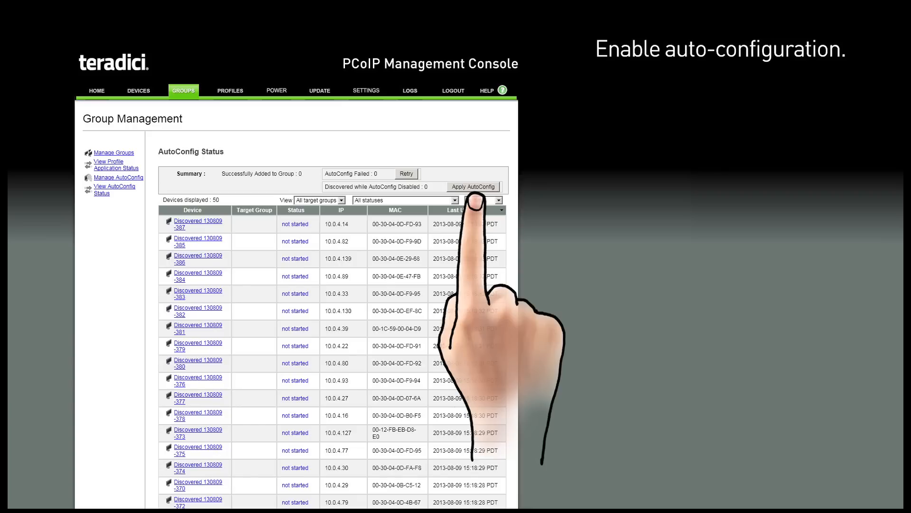
{"action": "left_click", "coordinate": [110, 165]}
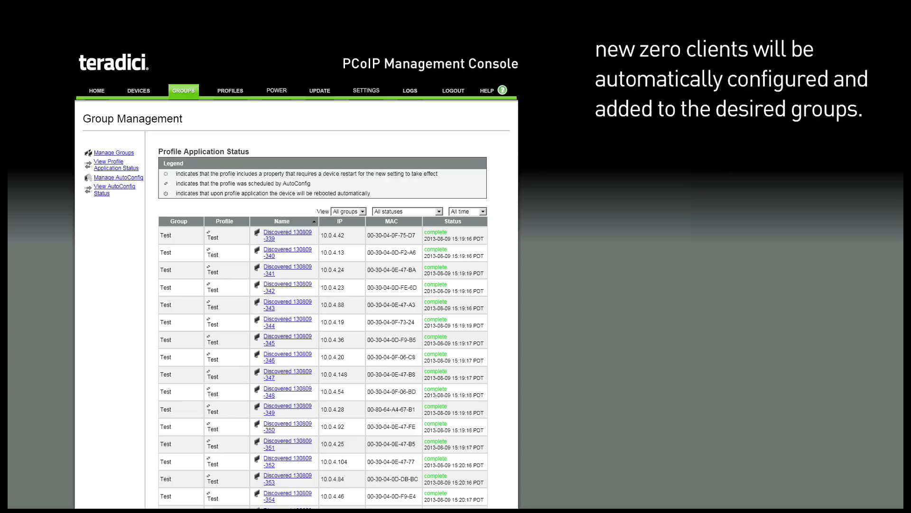
{"action": "left_click", "coordinate": [138, 90]}
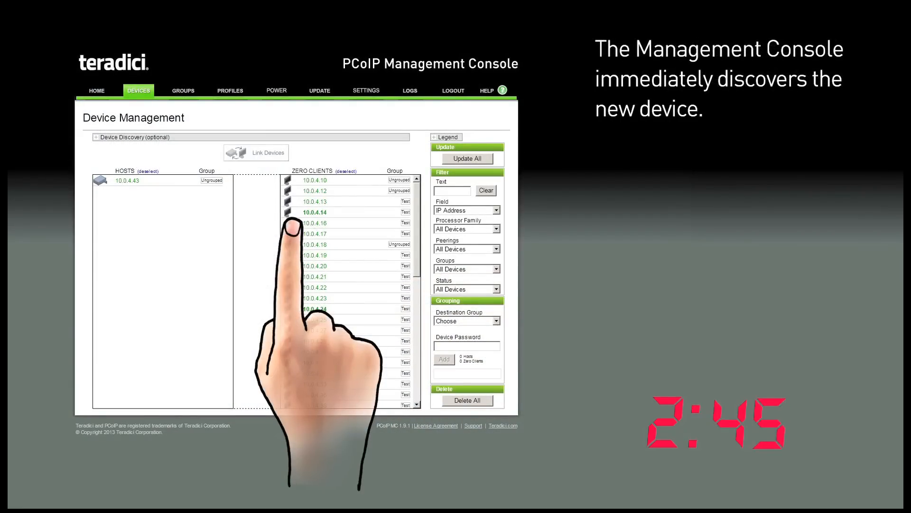
- Inspect the newly discovered zero client's Test group profile status
{"action": "left_click", "coordinate": [183, 90]}
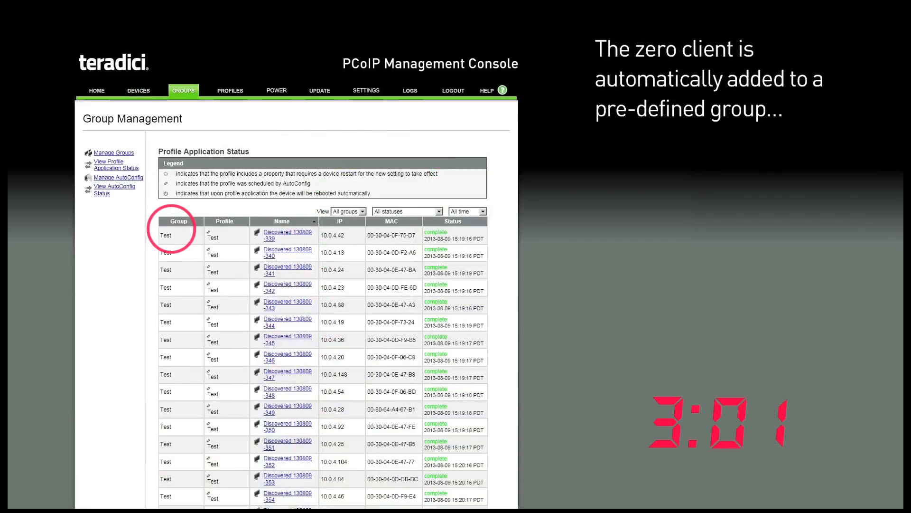